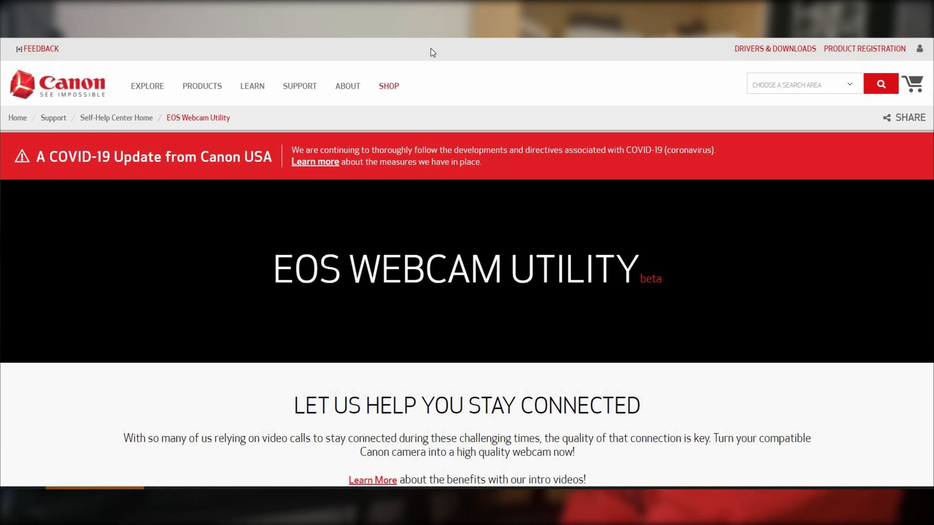
{"action": "mouse_move", "coordinate": [409, 186]}
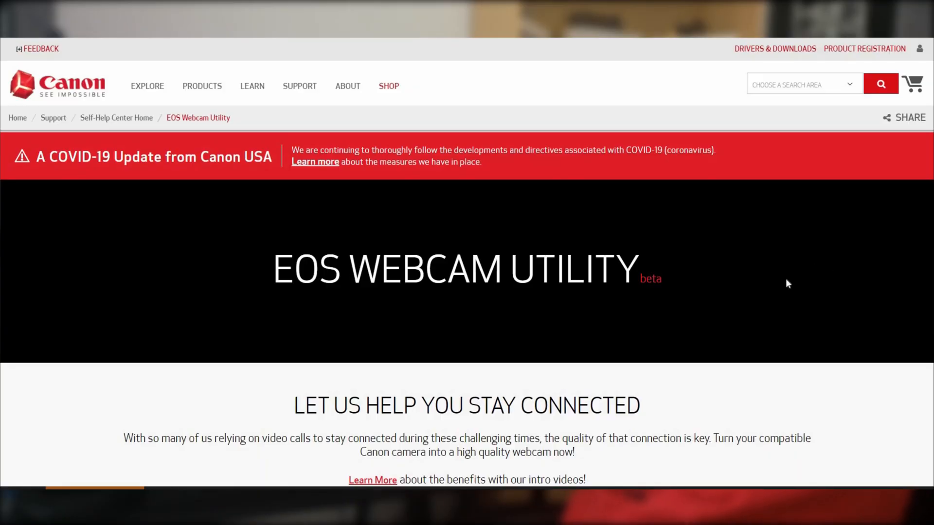
{"action": "mouse_move", "coordinate": [775, 286]}
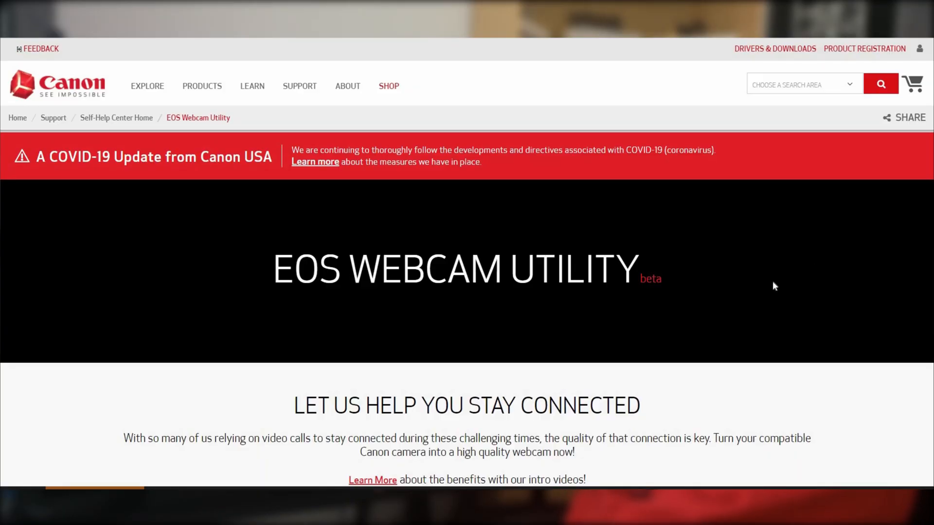
Step: Scroll past the Download Instructions to the Select your model list of EOS cameras
{"action": "scroll", "scroll_direction": "down", "scroll_amount": 3}
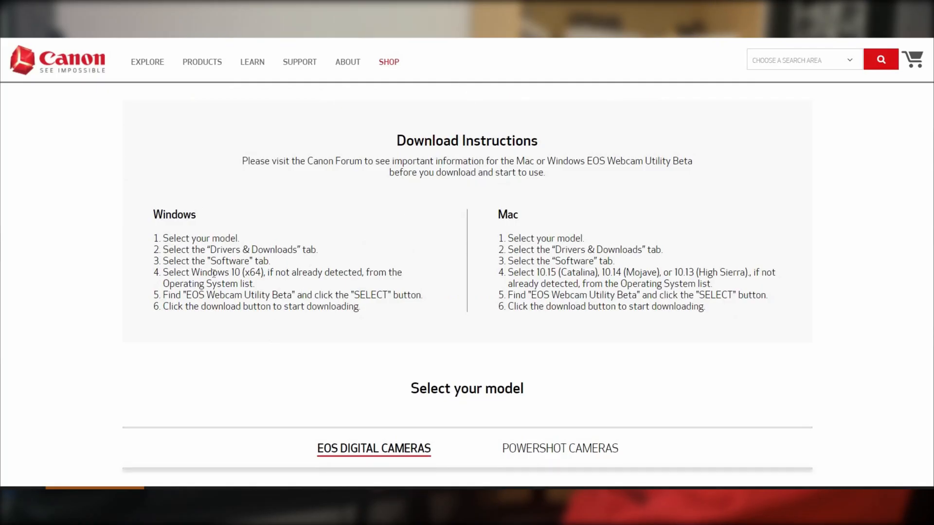
{"action": "scroll", "scroll_direction": "down", "scroll_amount": 3}
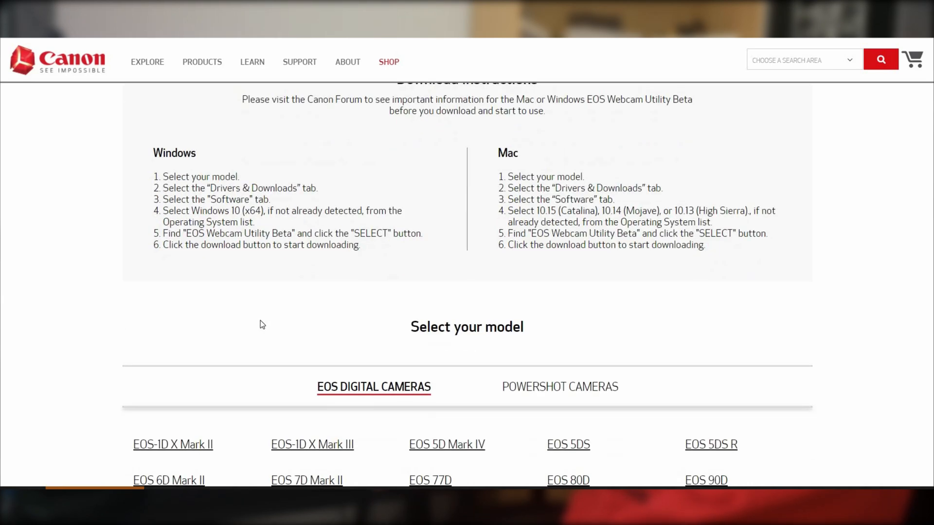
{"action": "scroll", "scroll_direction": "down", "scroll_amount": 3}
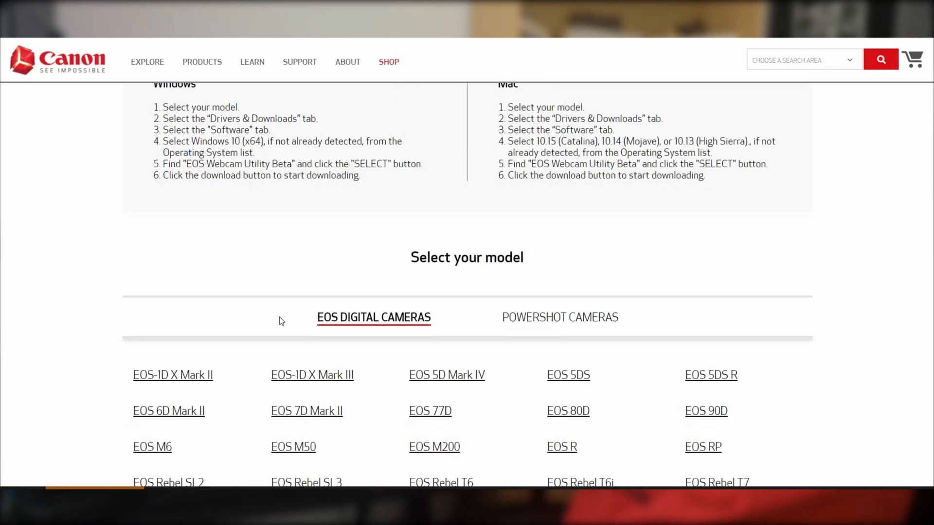
{"action": "scroll", "scroll_direction": "down", "scroll_amount": 3}
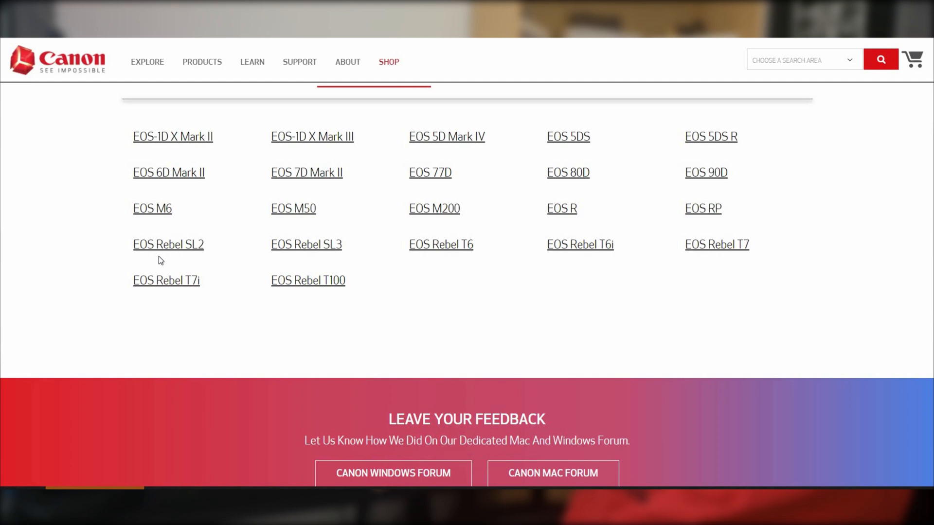
{"action": "mouse_move", "coordinate": [173, 257]}
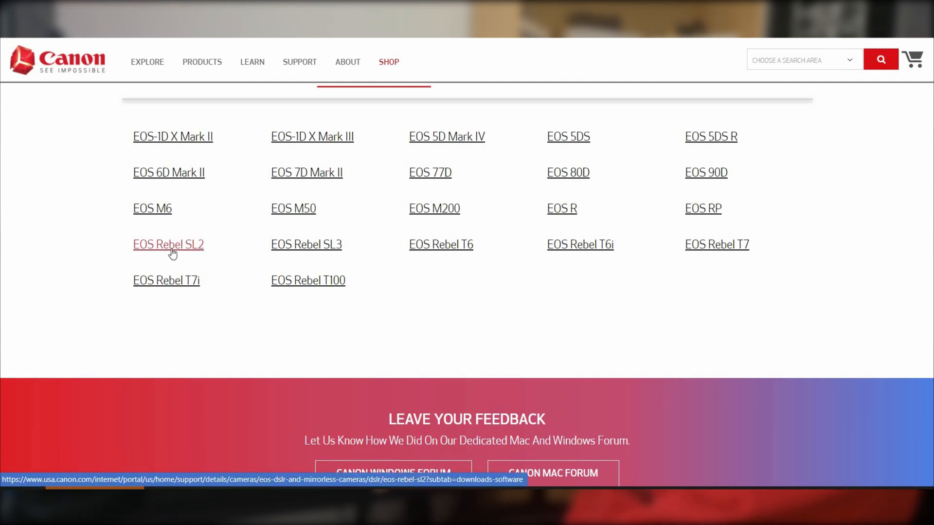
{"action": "scroll", "scroll_direction": "down", "scroll_amount": 3}
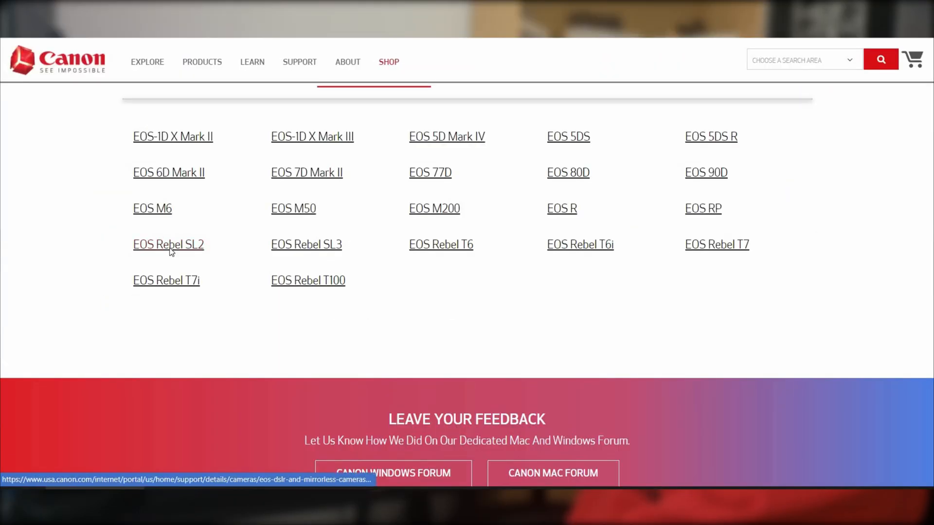
Step: Open the EOS Rebel SL2 page and pick EOS Webcam Utility Beta under Windows software
{"action": "left_click", "coordinate": [168, 244]}
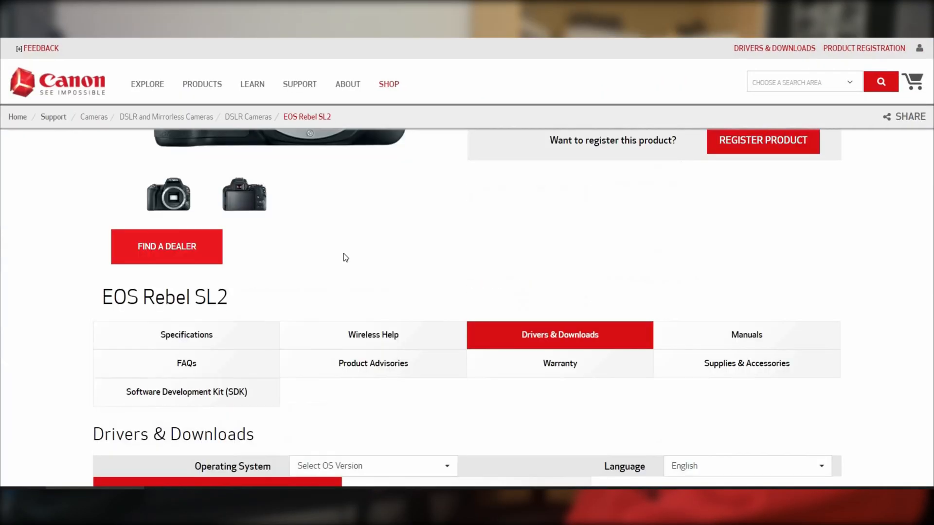
{"action": "scroll", "scroll_direction": "up", "scroll_amount": 3}
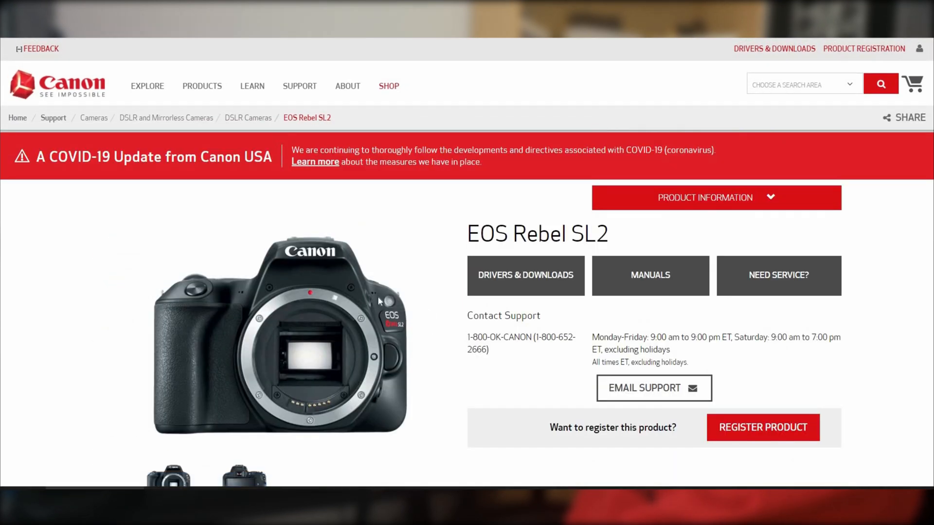
{"action": "scroll", "scroll_direction": "down", "scroll_amount": 3}
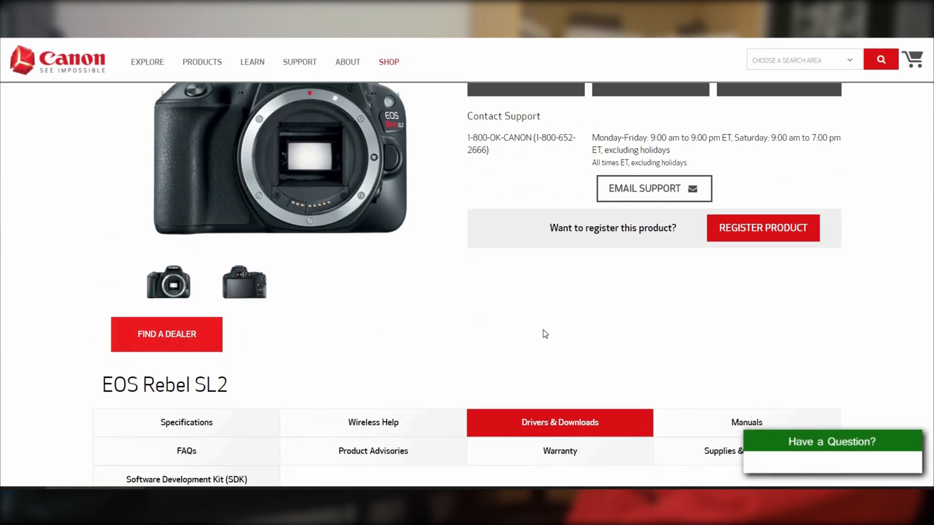
{"action": "scroll", "scroll_direction": "down", "scroll_amount": 3}
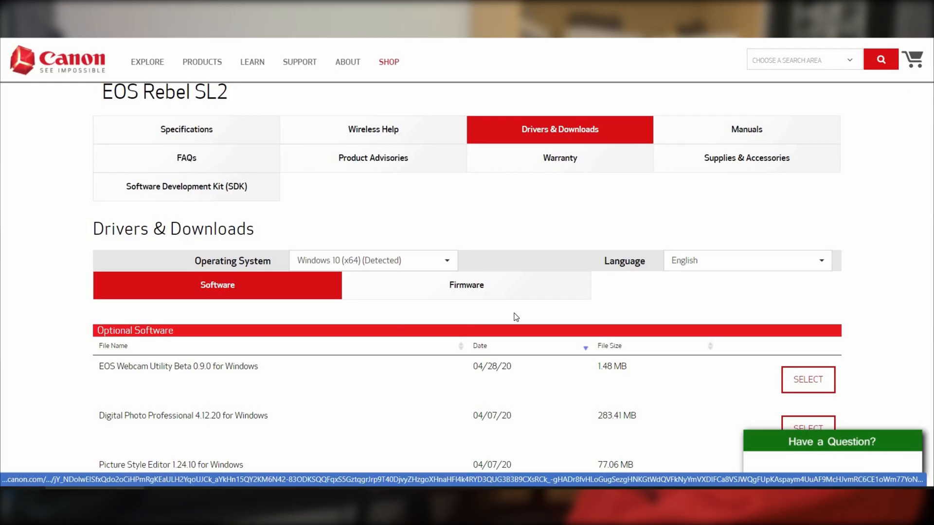
{"action": "scroll", "scroll_direction": "down", "scroll_amount": 3}
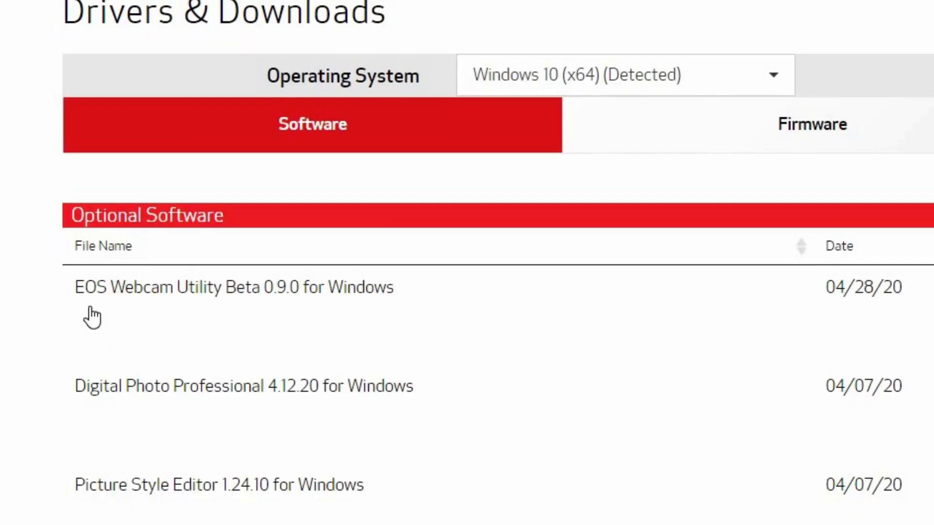
{"action": "mouse_move", "coordinate": [250, 328]}
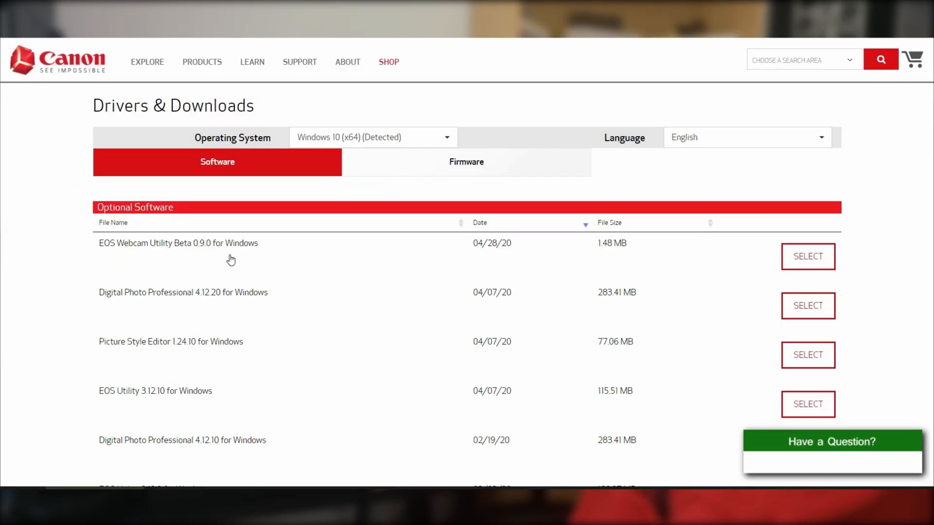
{"action": "left_click", "coordinate": [807, 256]}
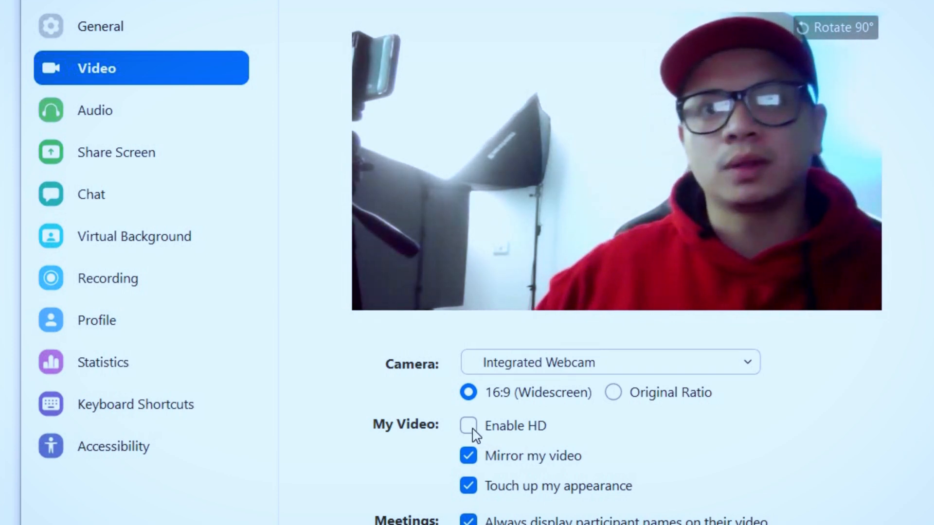
Step: Enable HD video and set the camera to EOS Webcam Utility Beta
{"action": "left_click", "coordinate": [468, 425]}
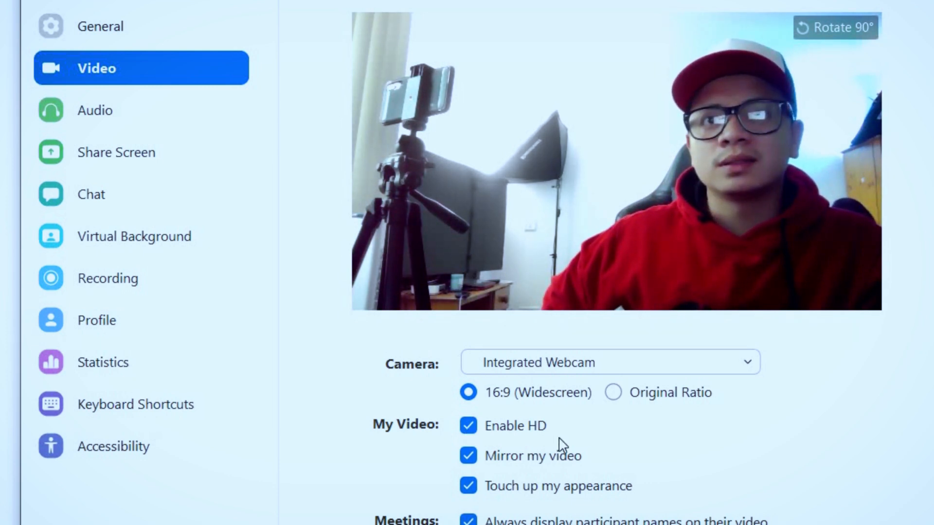
{"action": "mouse_move", "coordinate": [594, 419]}
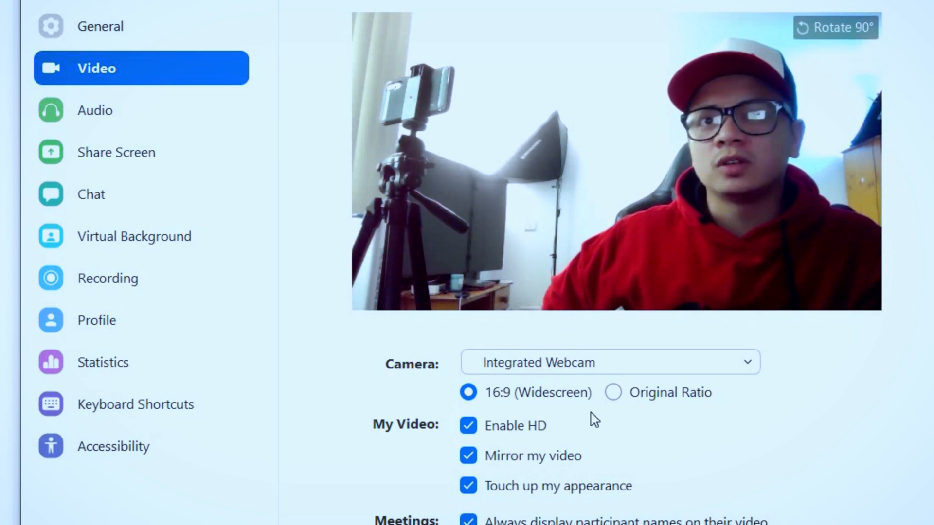
{"action": "left_click", "coordinate": [608, 362]}
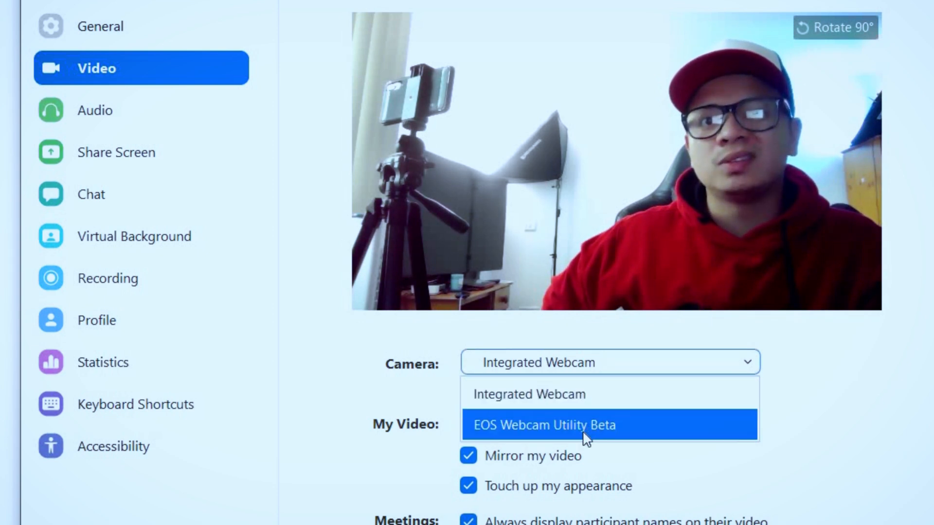
{"action": "left_click", "coordinate": [543, 425]}
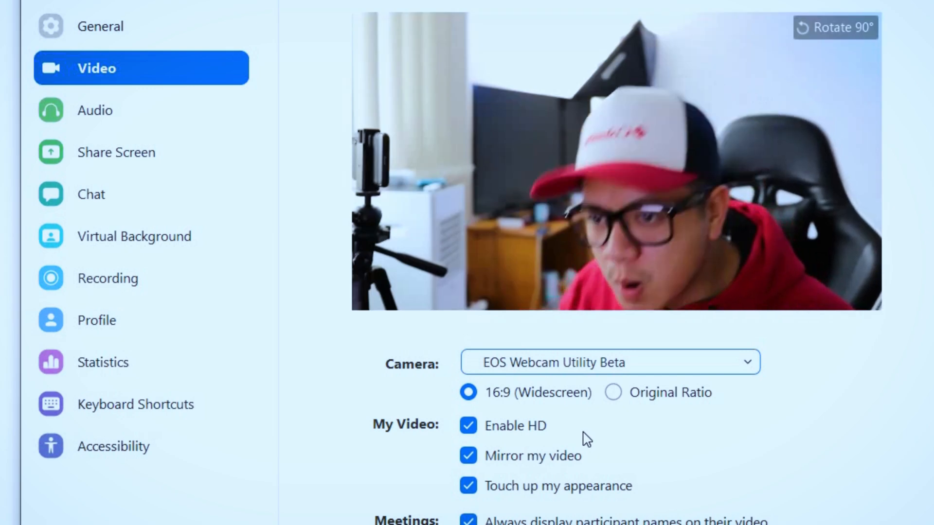